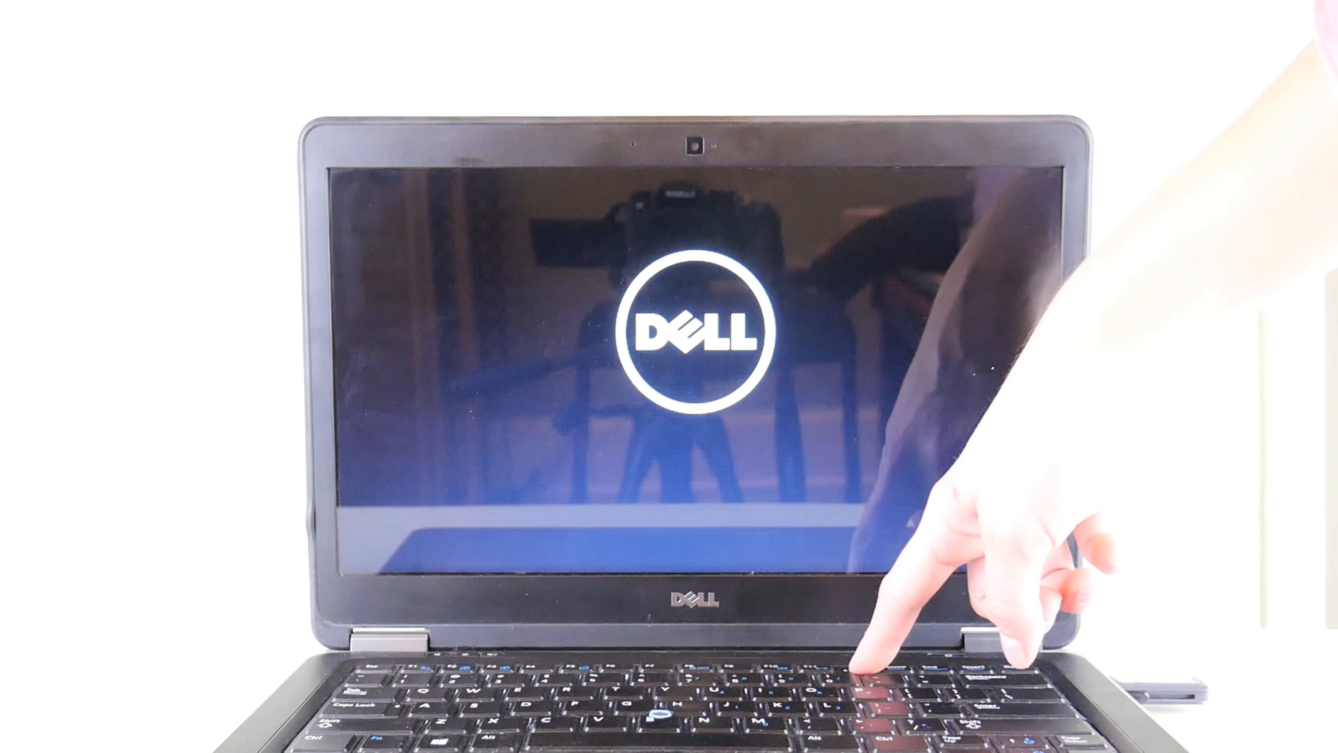
Bring up the Dell one-time boot menu with F12 at the Dell logo.
key(f12)
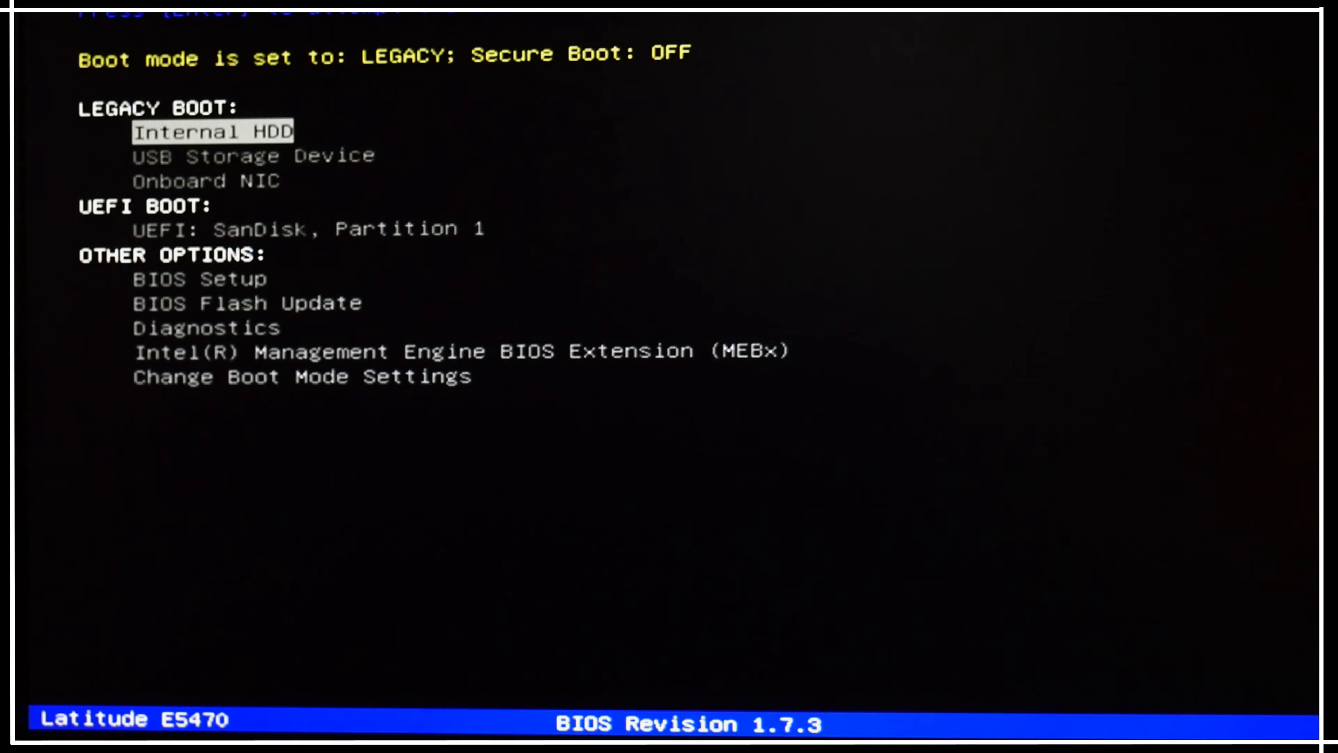
Boot from the UEFI: SanDisk, Partition 1 entry to load Windows Setup.
key(down)
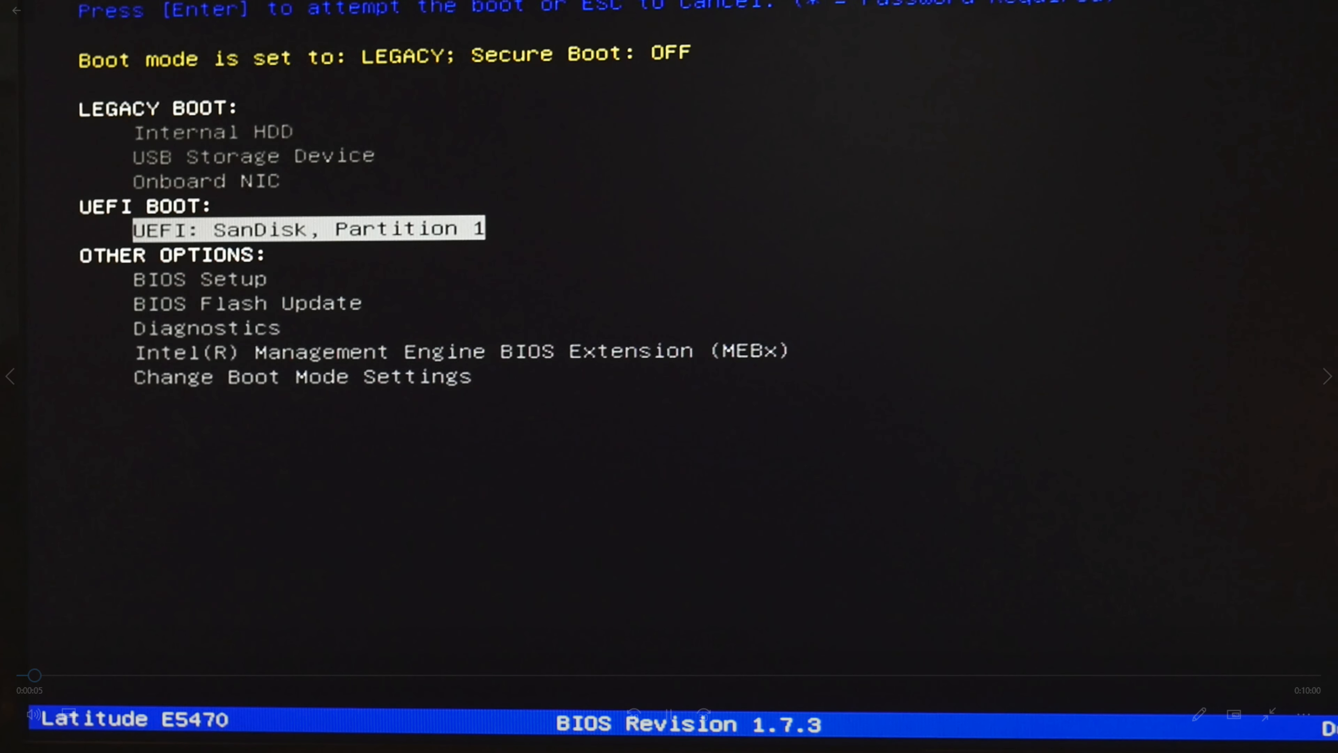
key(enter)
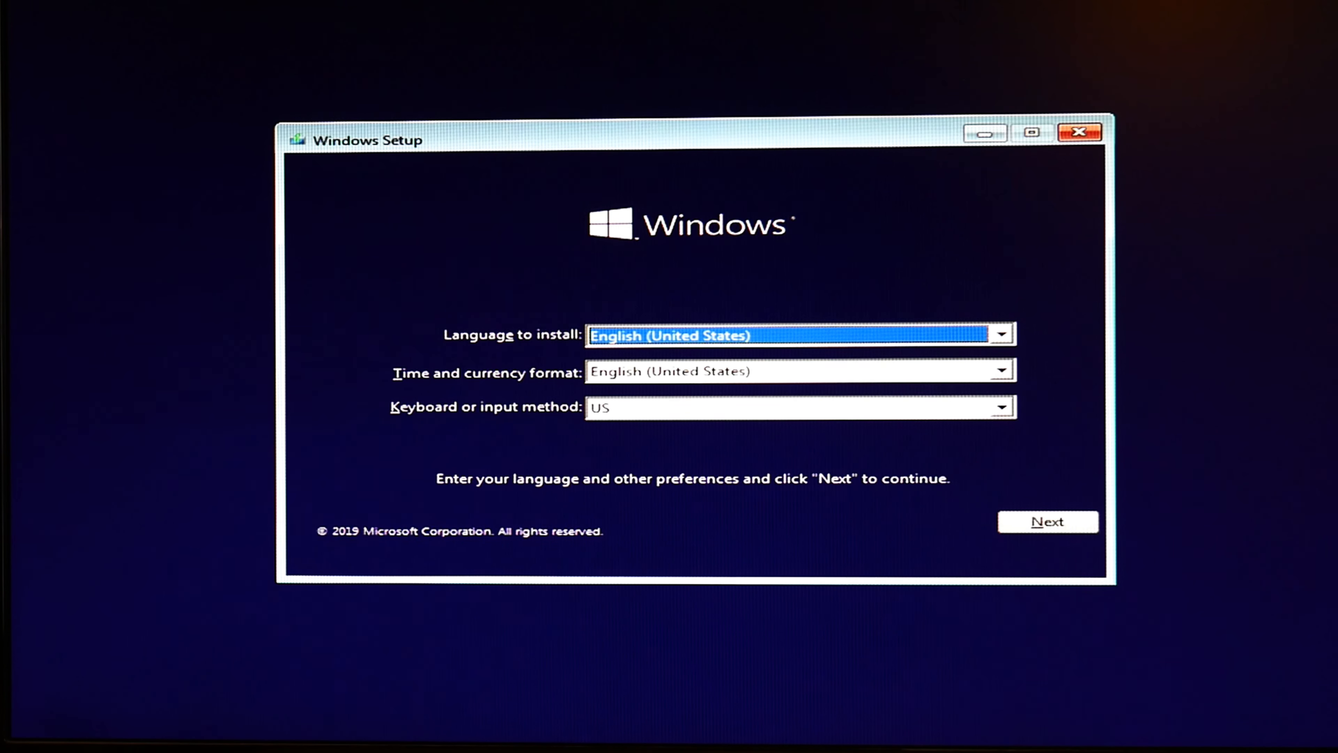
mouse_move(1080, 430)
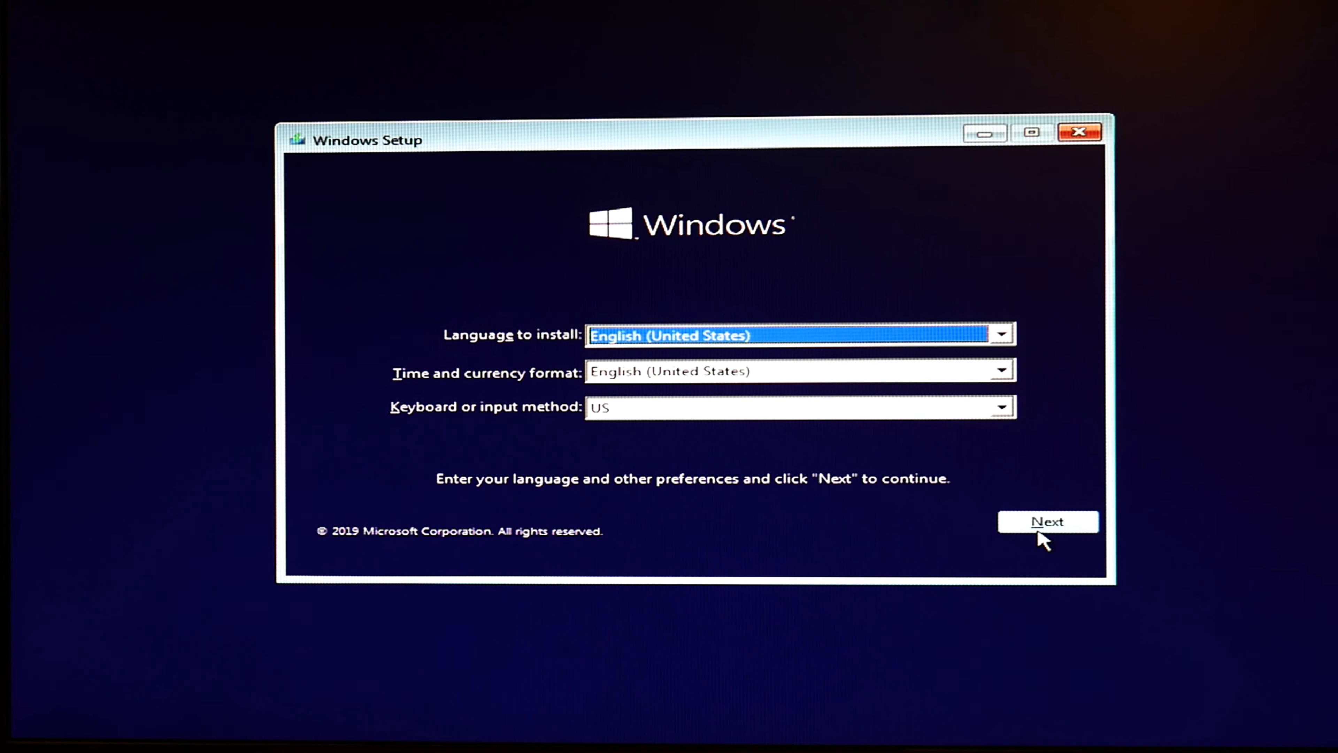
Keep English (United States), default time format and US keyboard and continue.
click(1047, 522)
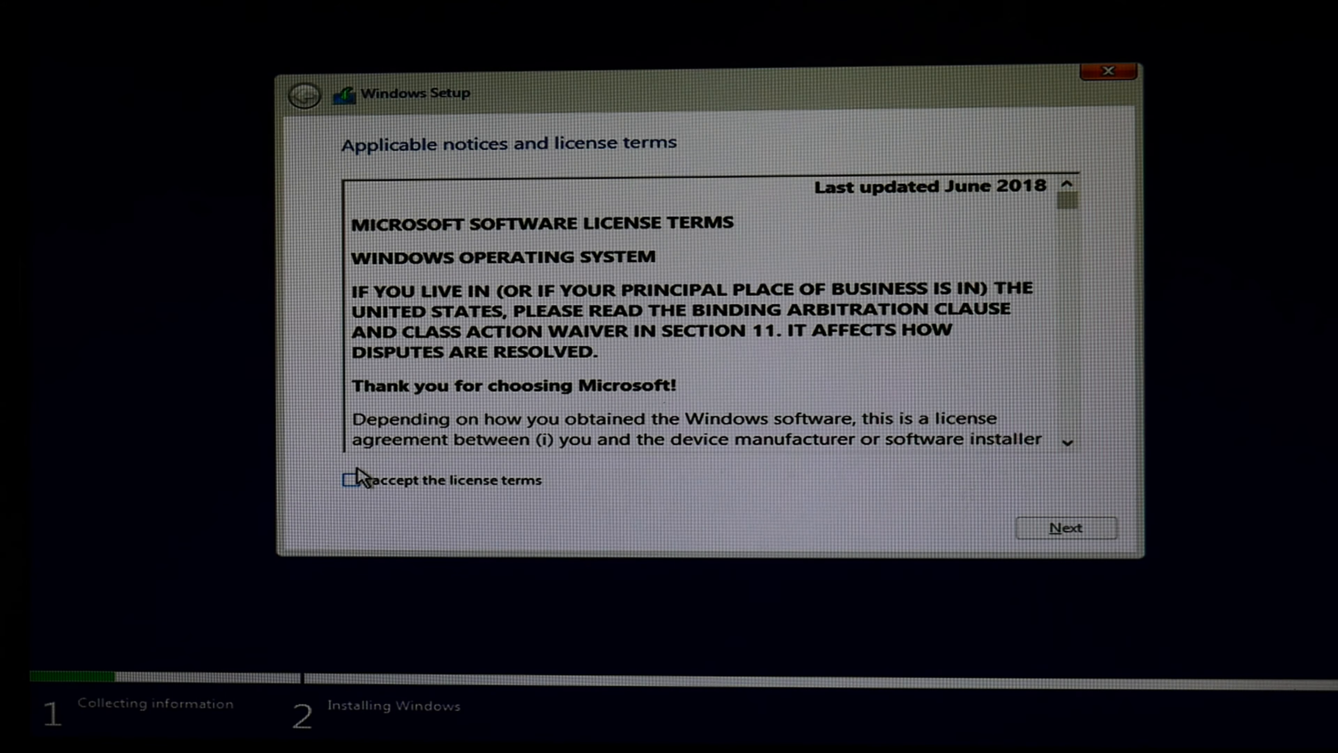
Accept the Microsoft software license terms and continue to the partition screen.
click(347, 478)
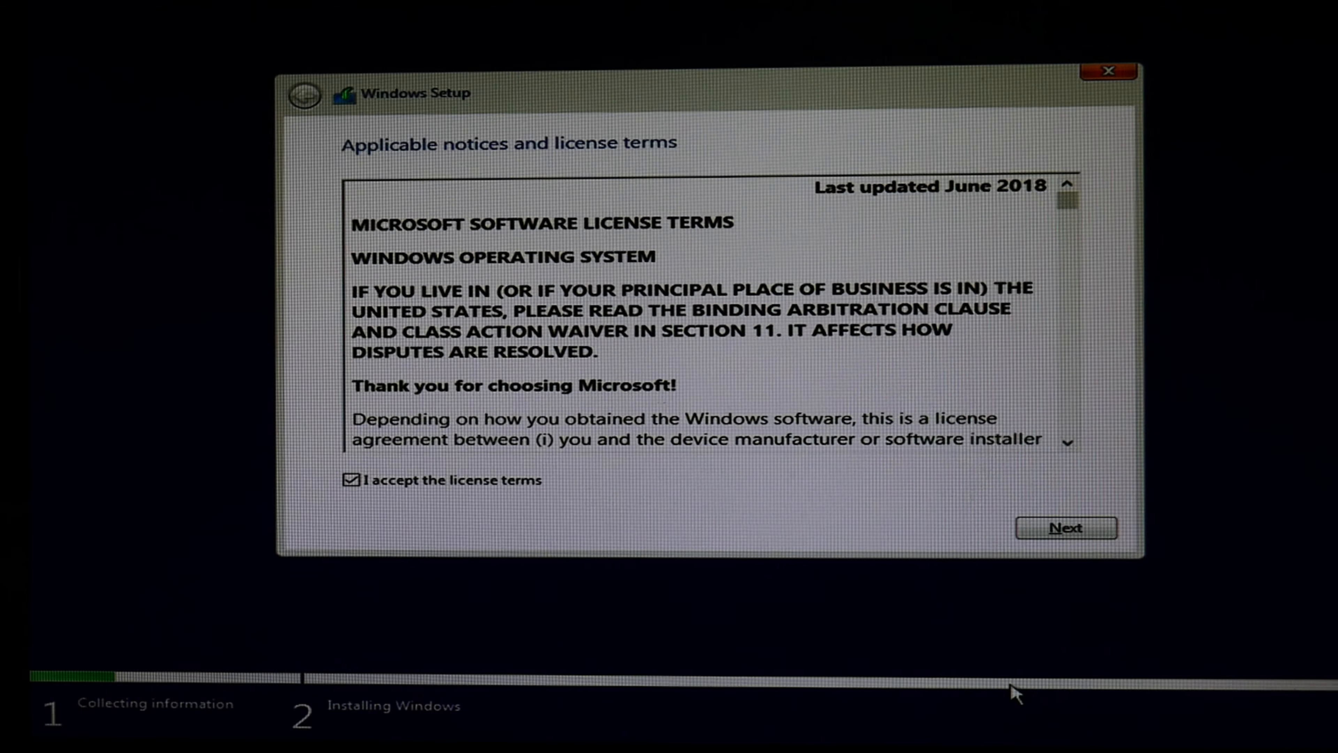
click(1065, 527)
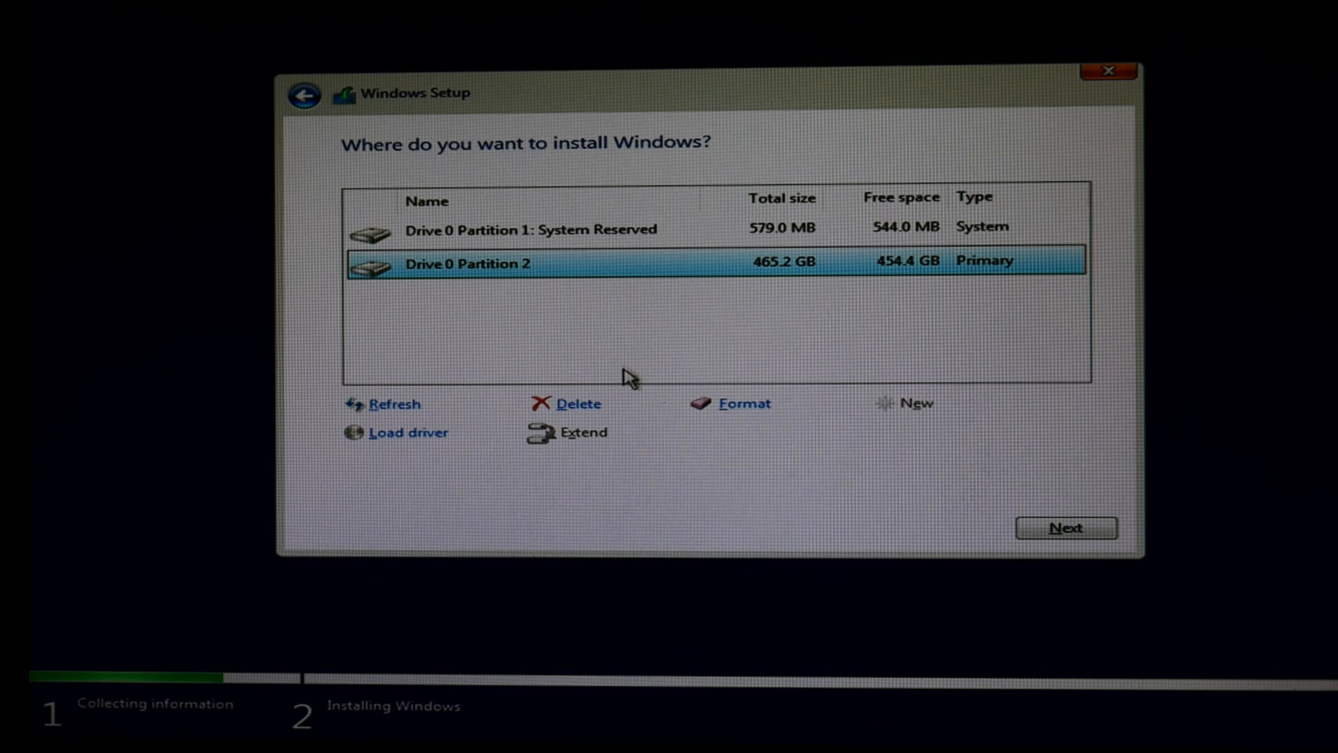
Delete the 465.2 GB primary and System Reserved partitions, then install Windows on Drive 0 unallocated space.
click(577, 403)
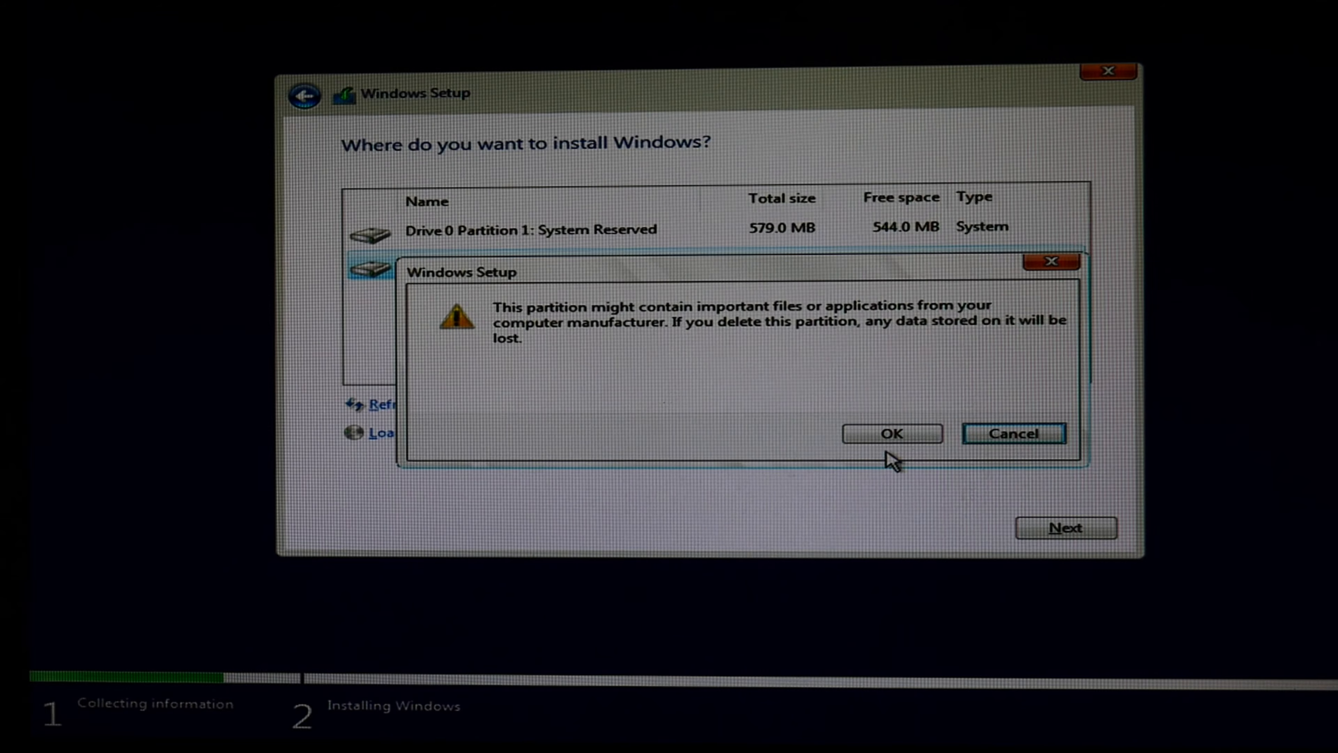
click(891, 434)
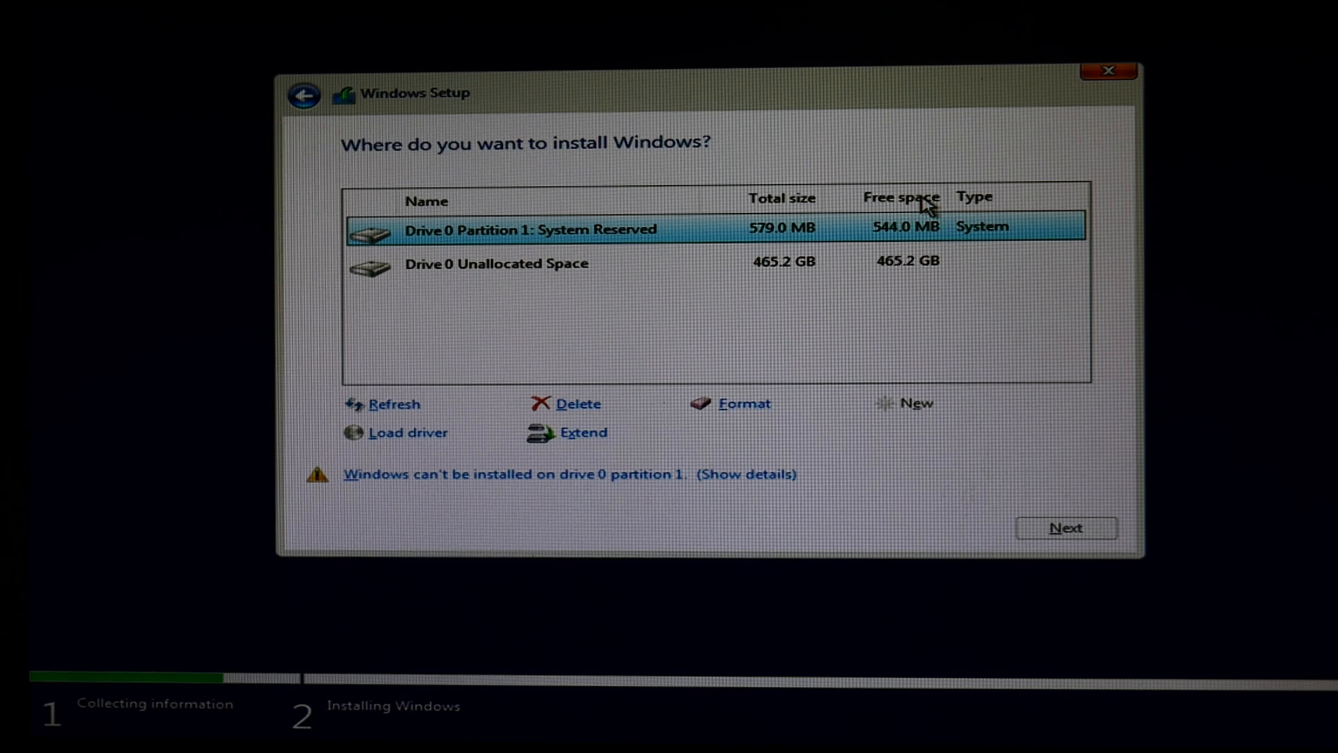
mouse_move(589, 402)
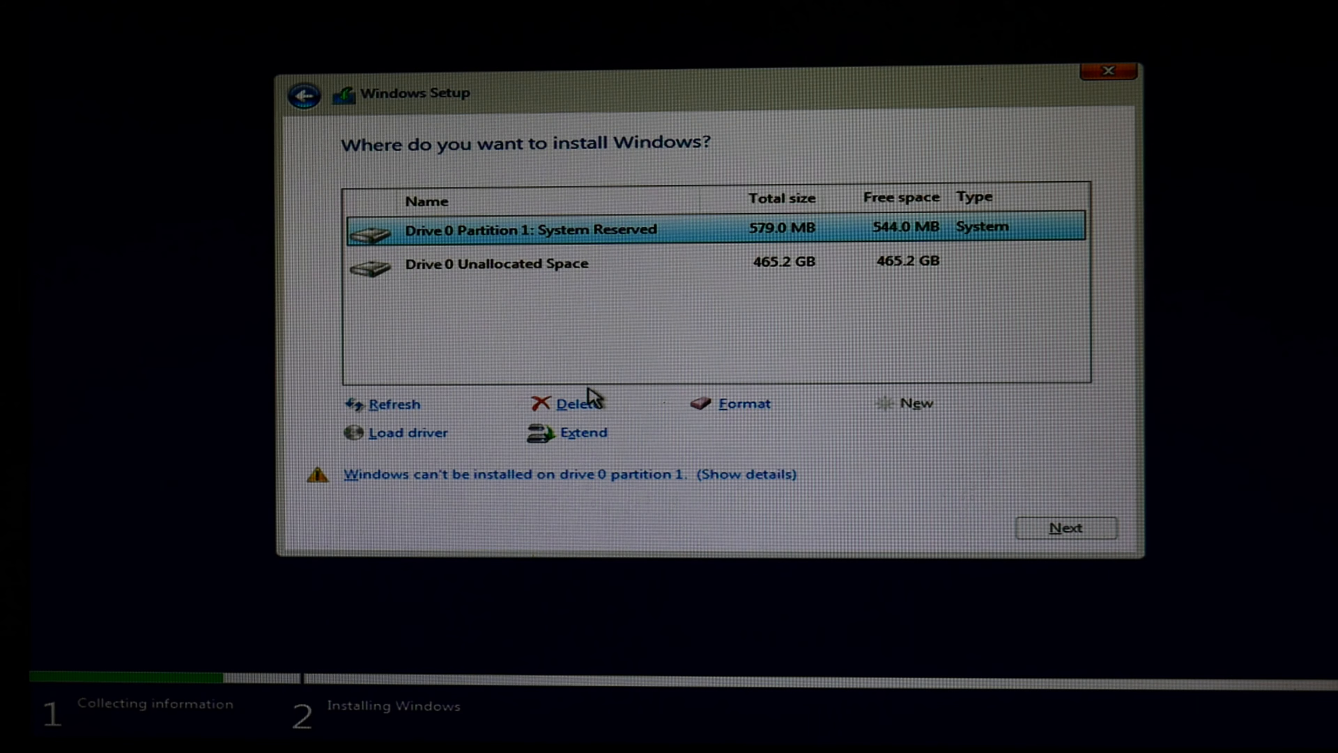
click(571, 403)
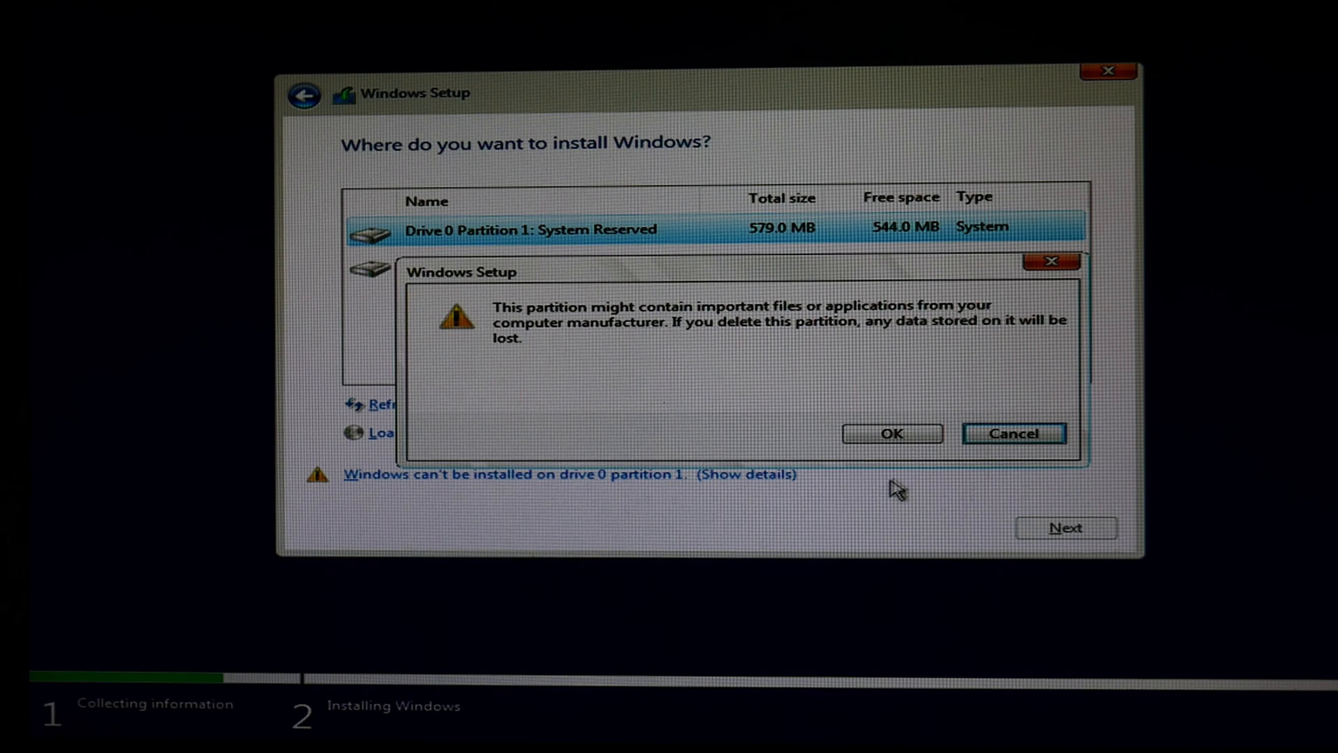
click(890, 433)
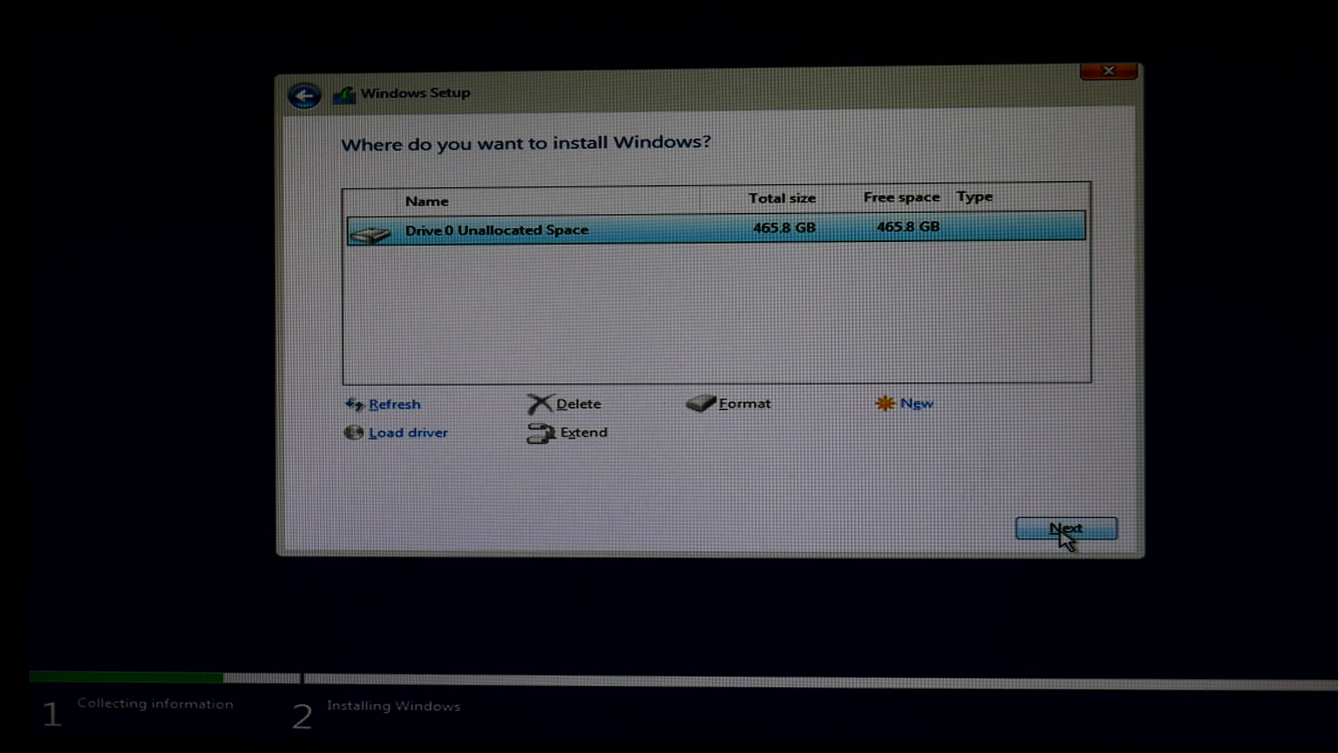
click(1065, 527)
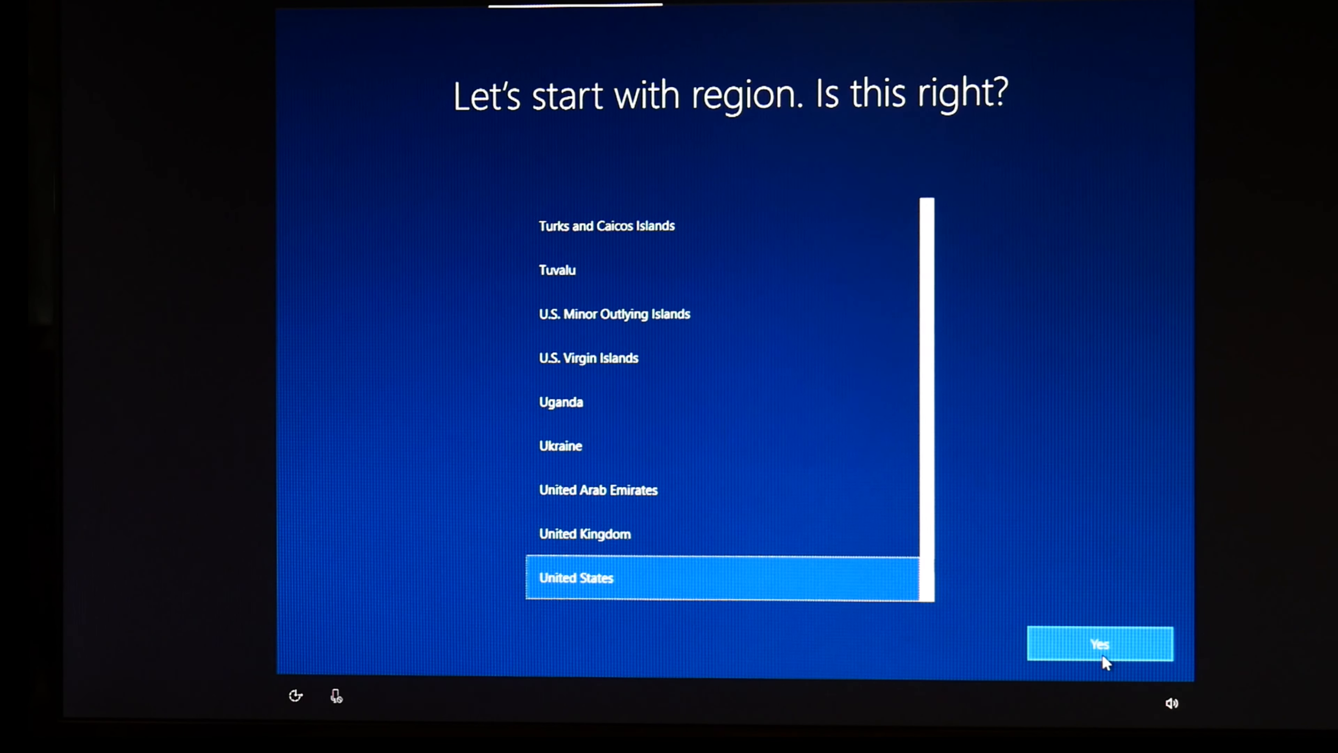
Confirm United States as the region and US as the keyboard layout.
click(1100, 644)
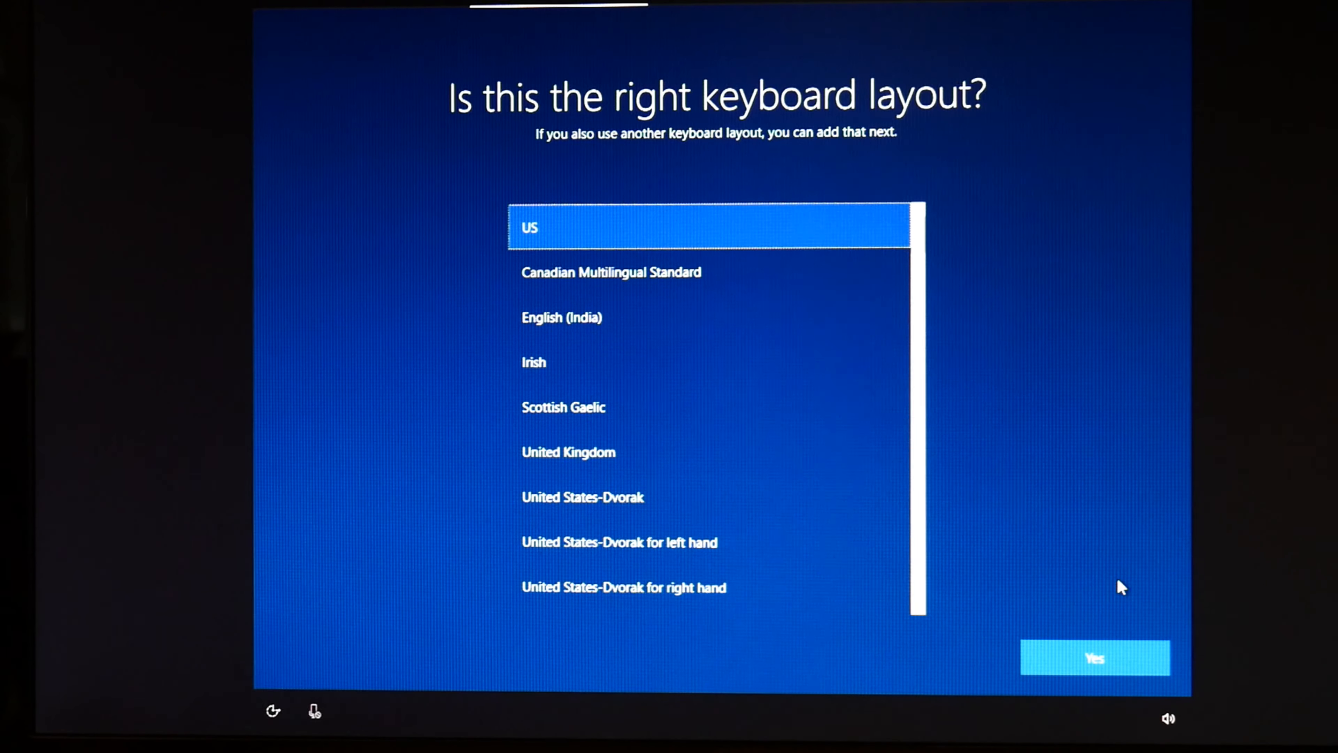
click(1095, 657)
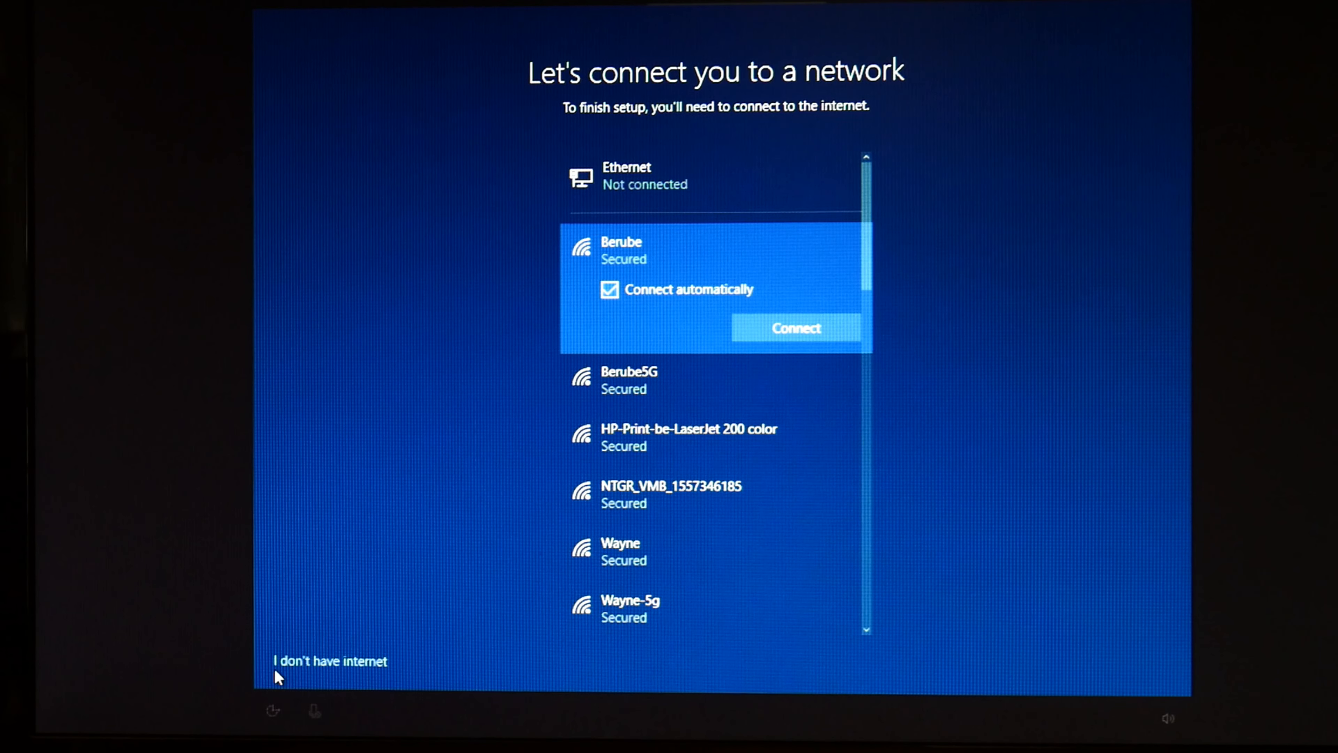
mouse_move(845, 383)
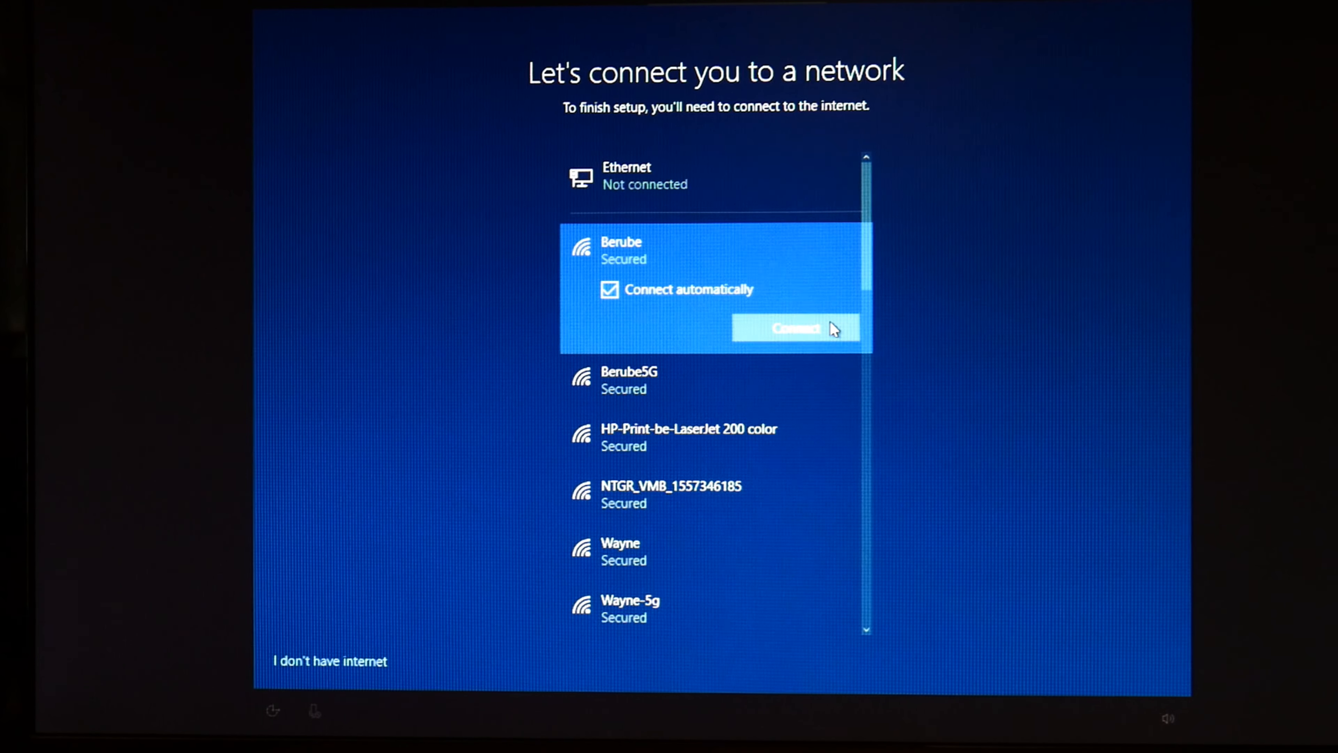
Back out of the Berube network, choose 'I don't have internet' and continue with limited setup.
click(795, 328)
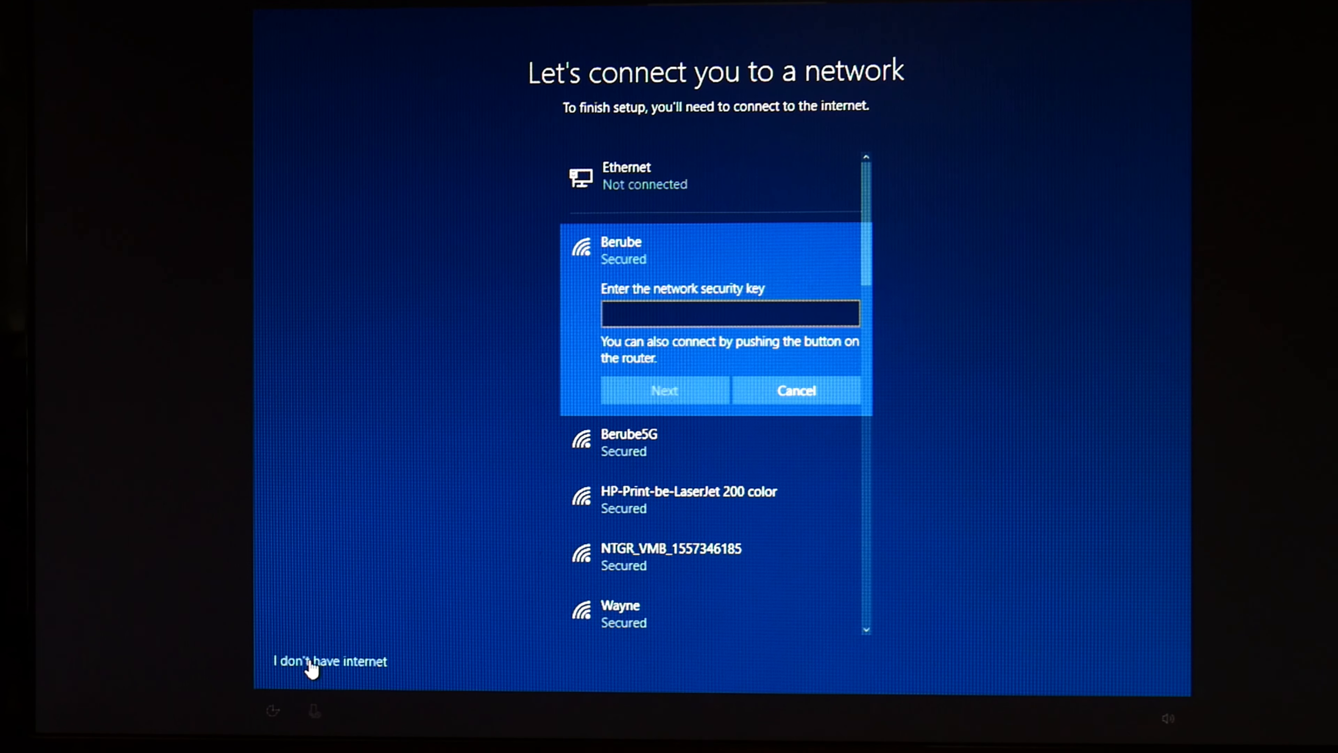
click(329, 661)
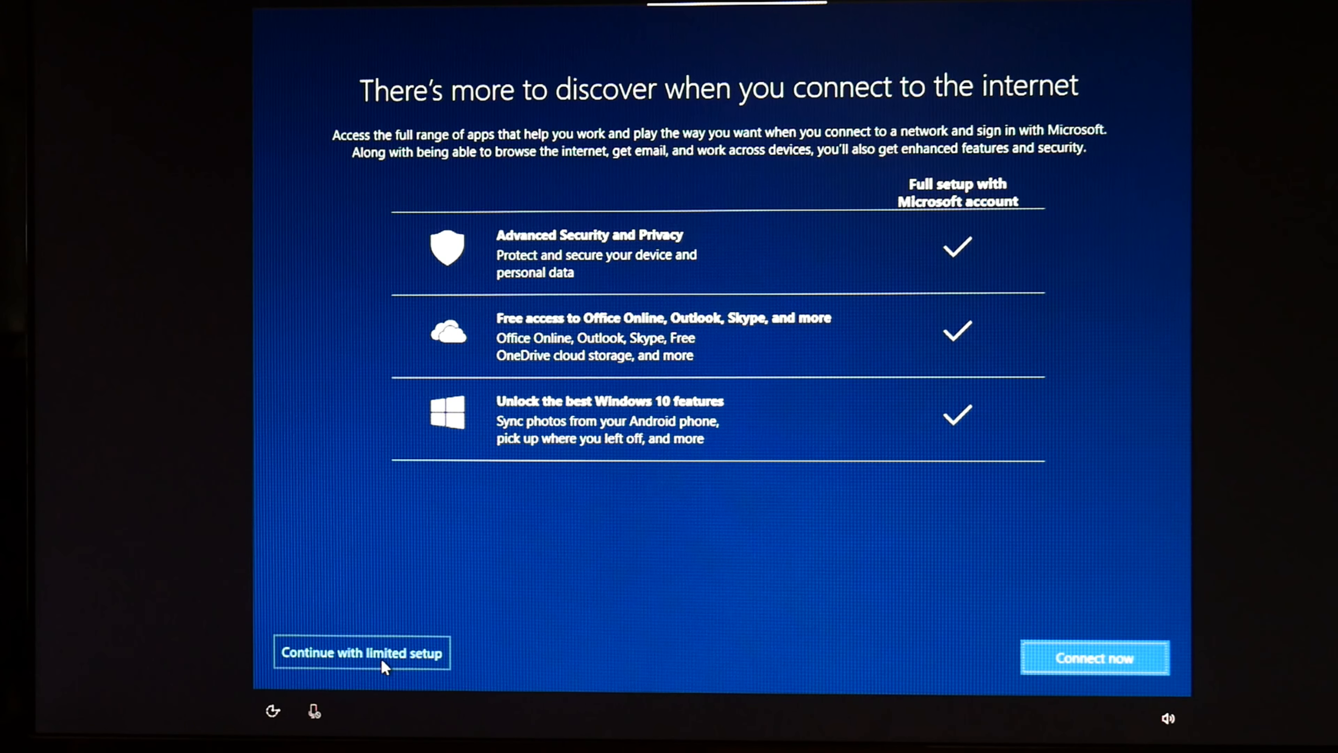
click(361, 652)
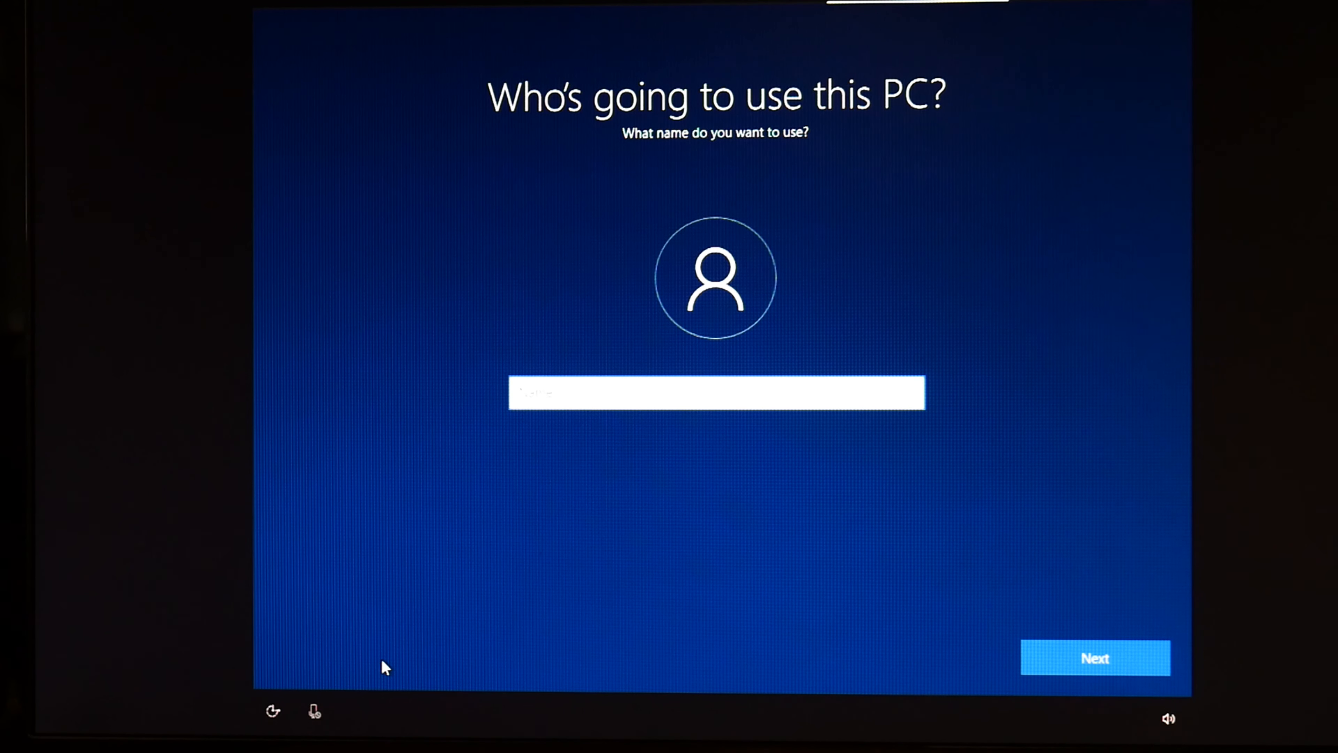
Name the local account 'De' and skip past the password page.
text(De)
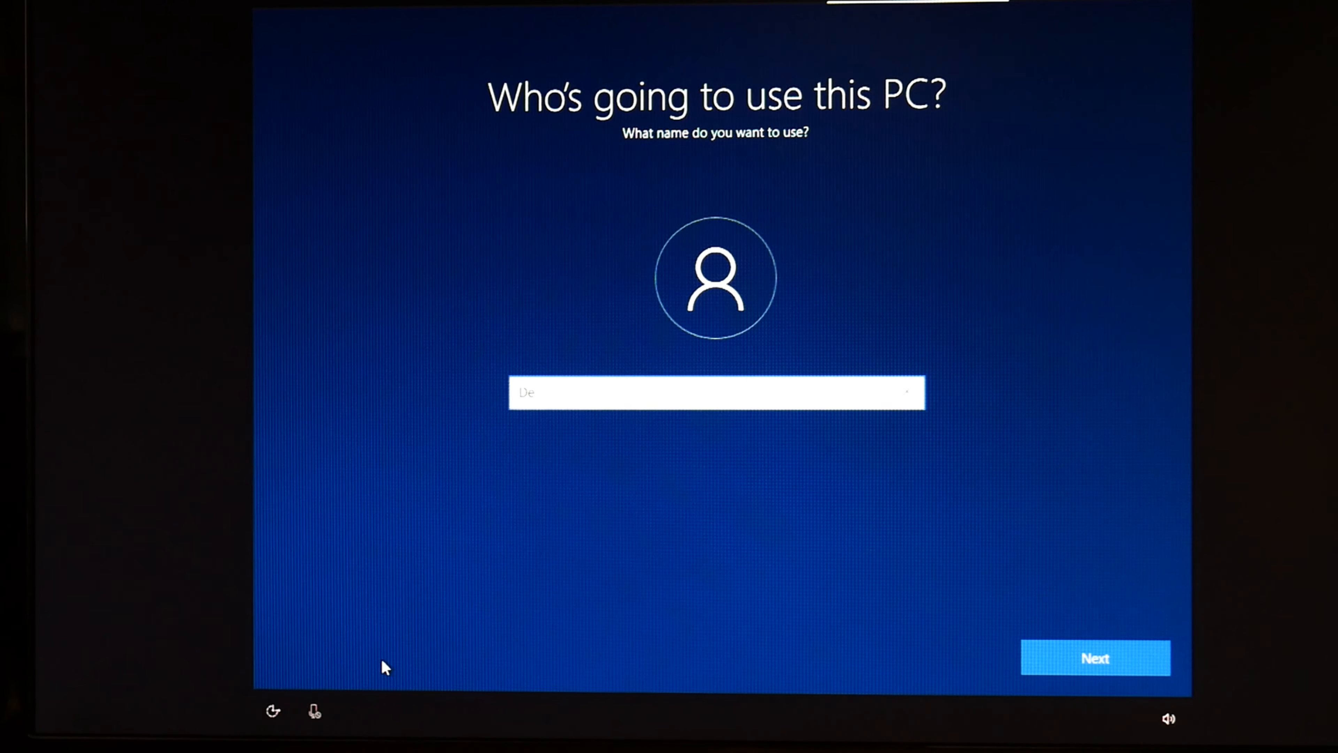
click(1095, 657)
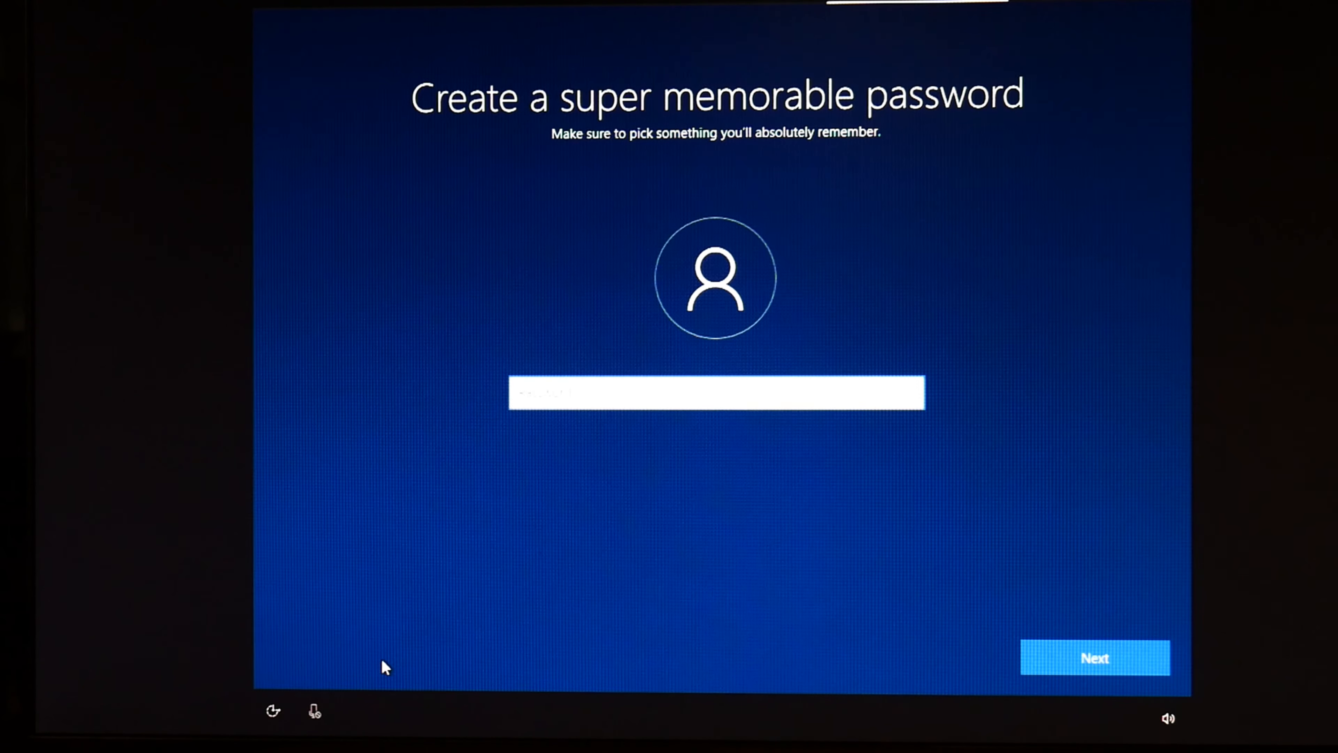
click(1095, 658)
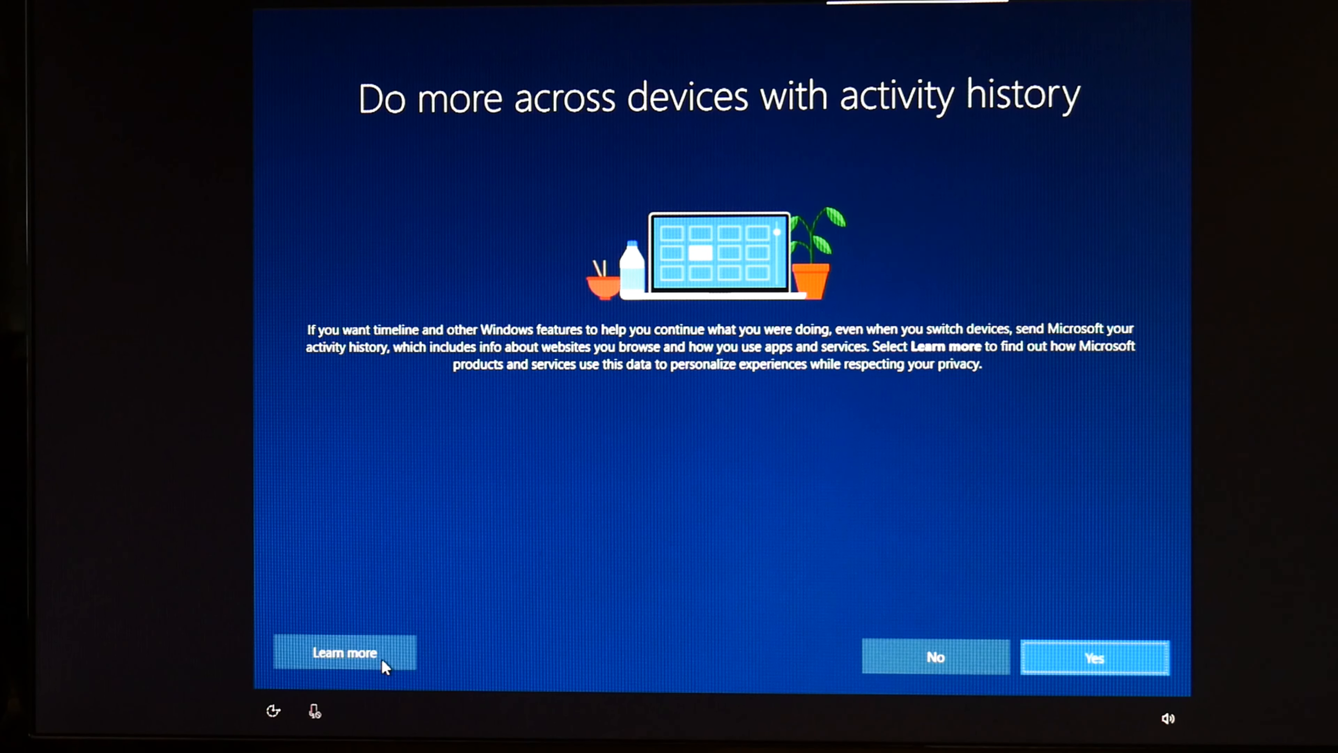
mouse_move(892, 680)
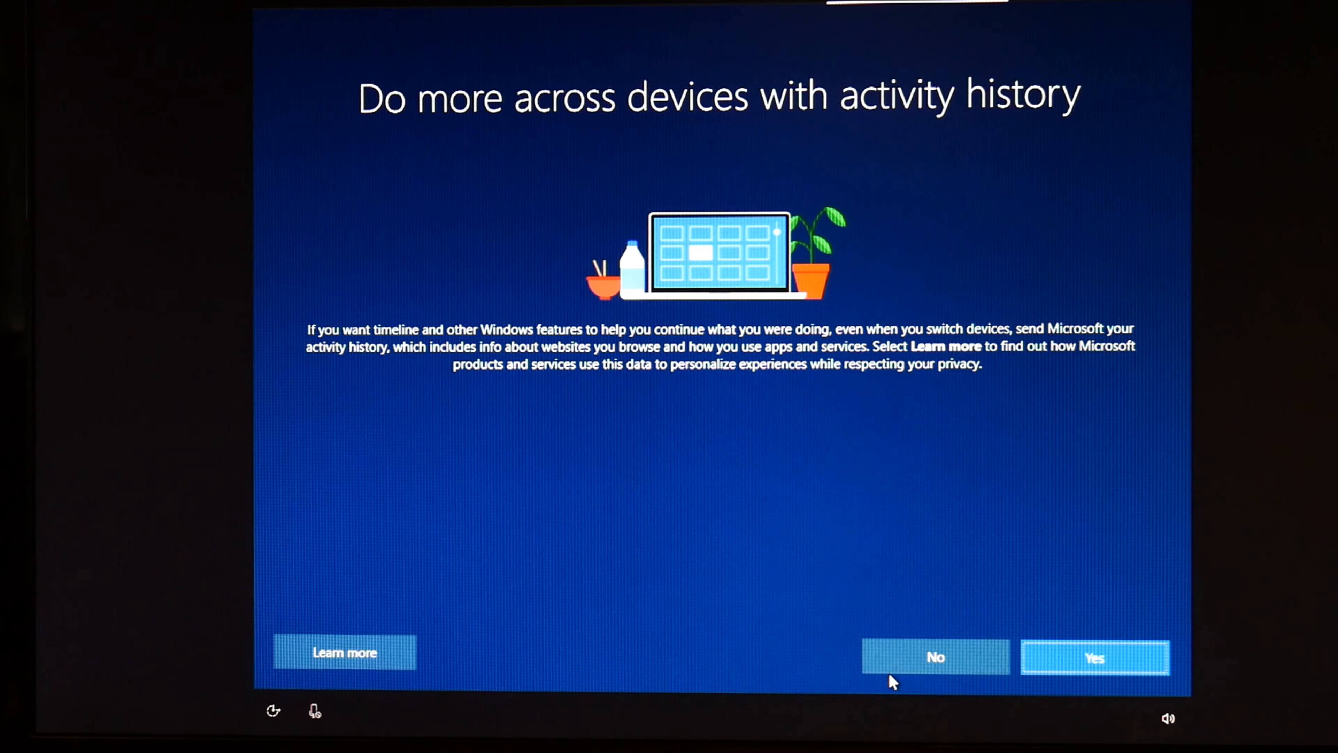
mouse_move(907, 670)
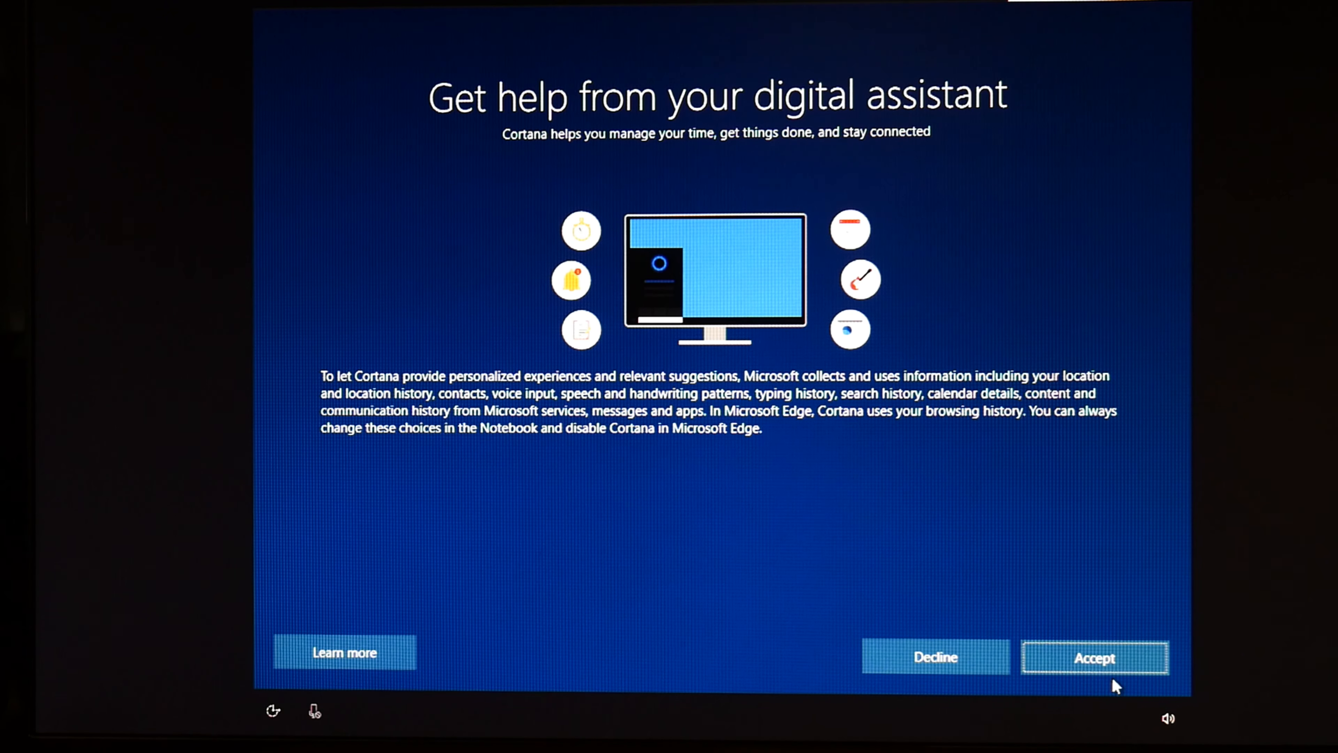
Accept Cortana and the privacy settings so setup finalises.
click(1095, 658)
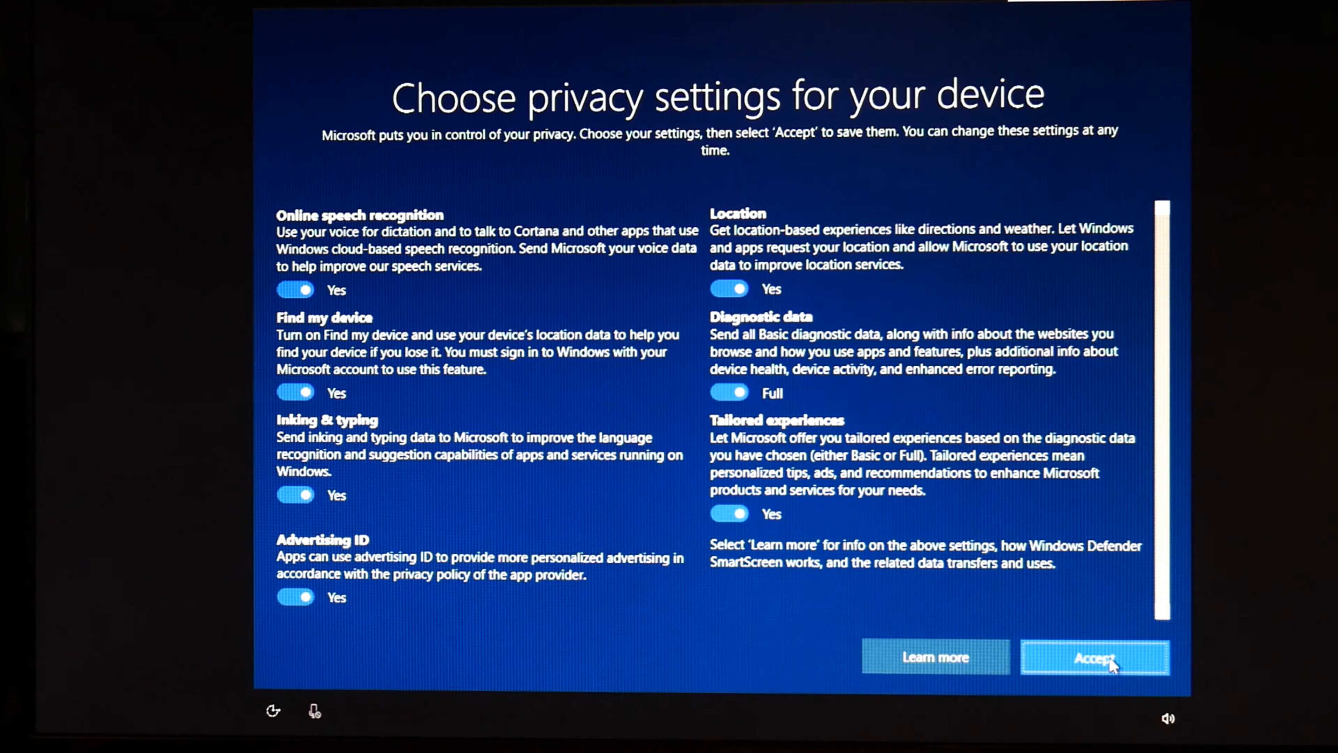
click(1095, 657)
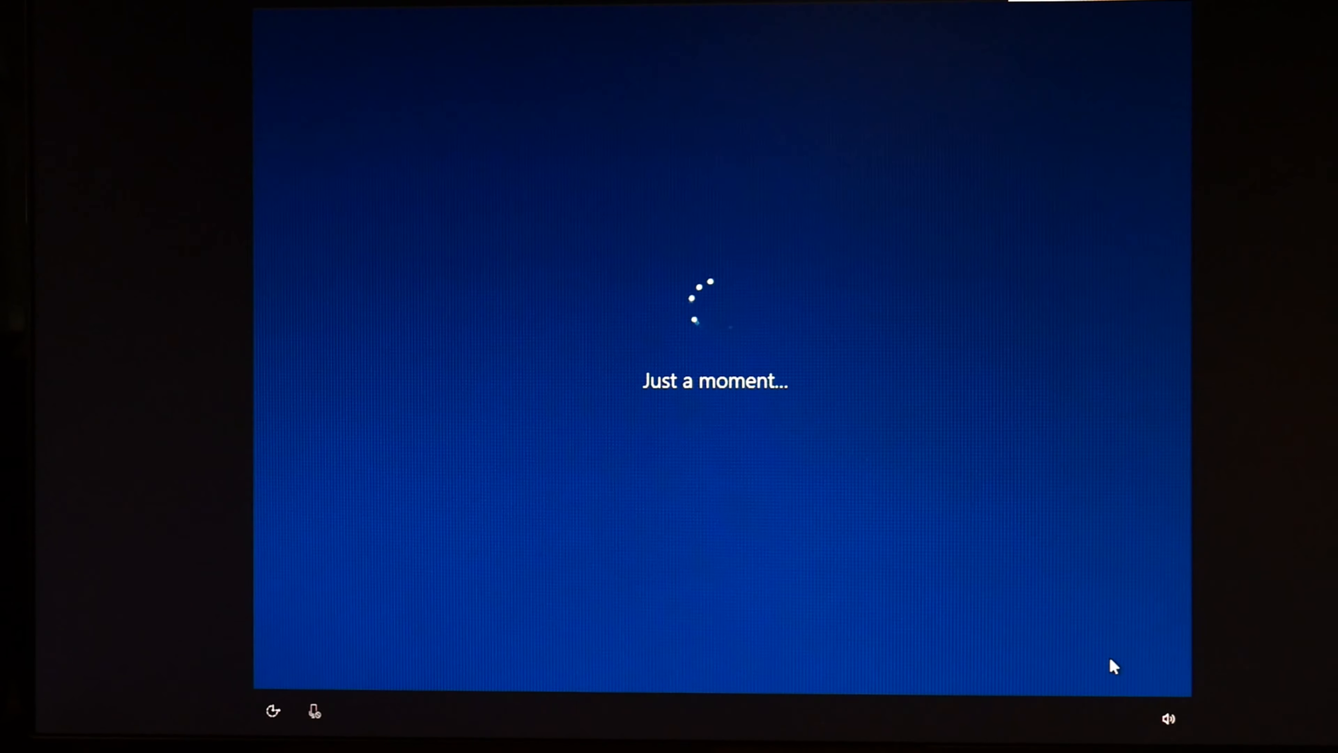